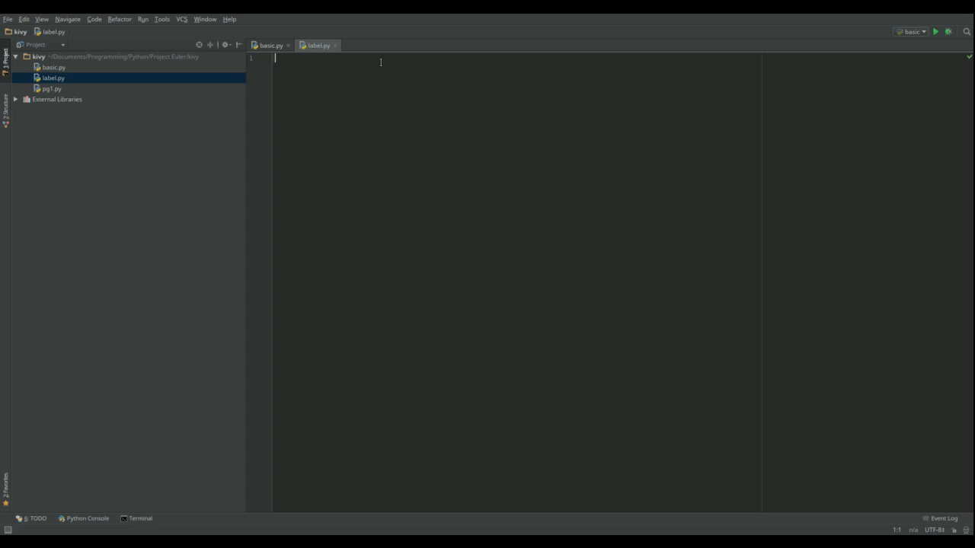
Add 'import kivy' and 'from kivy.app import App' at the top of label.py.
text(import)
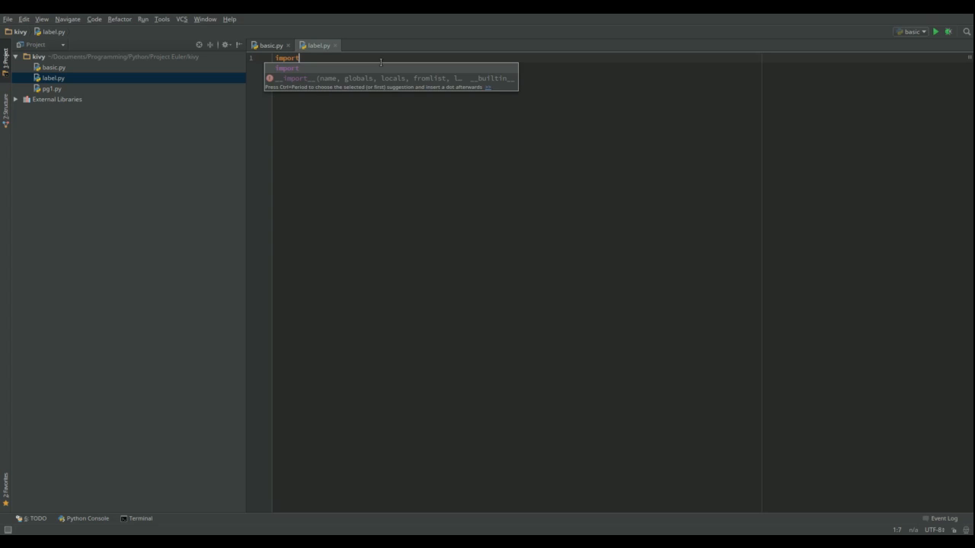
text(kivy)
text(from)
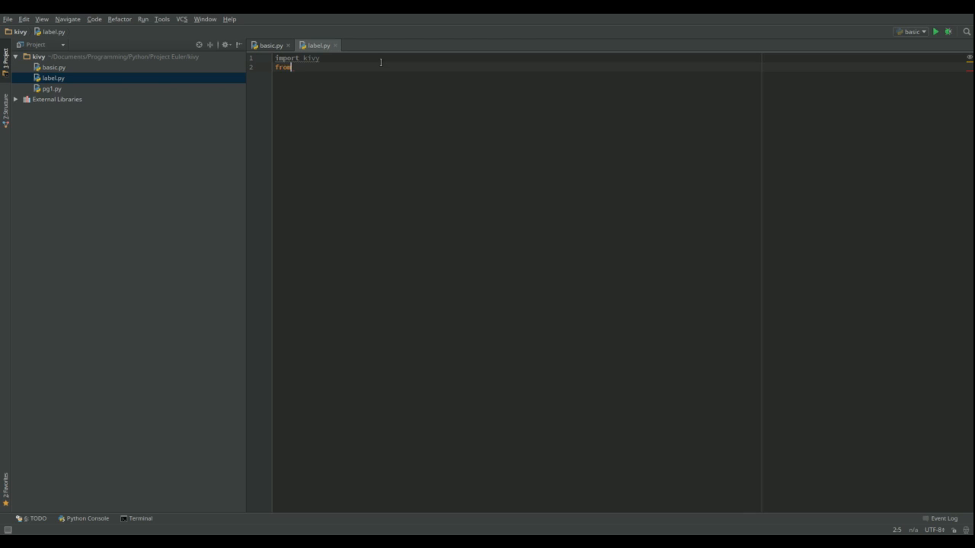
text(kivy.)
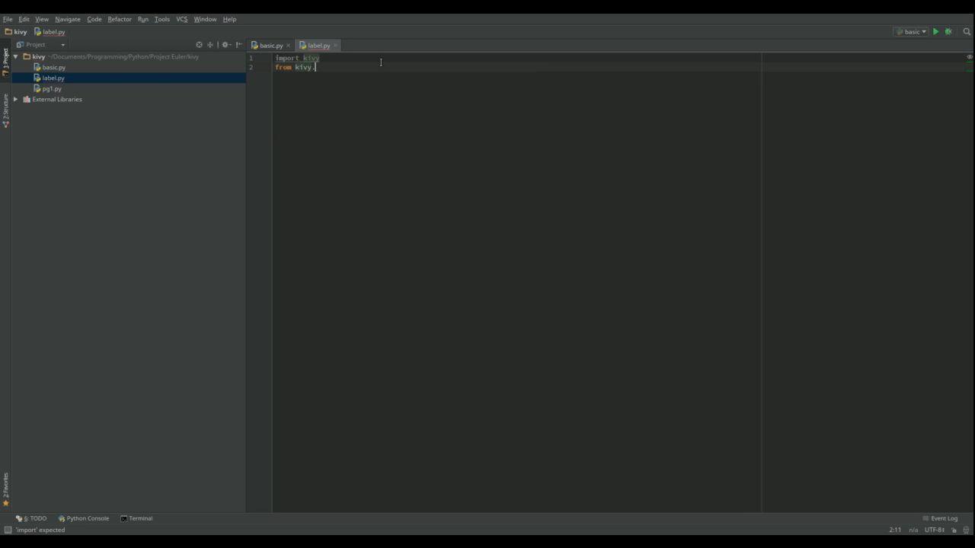
text(app)
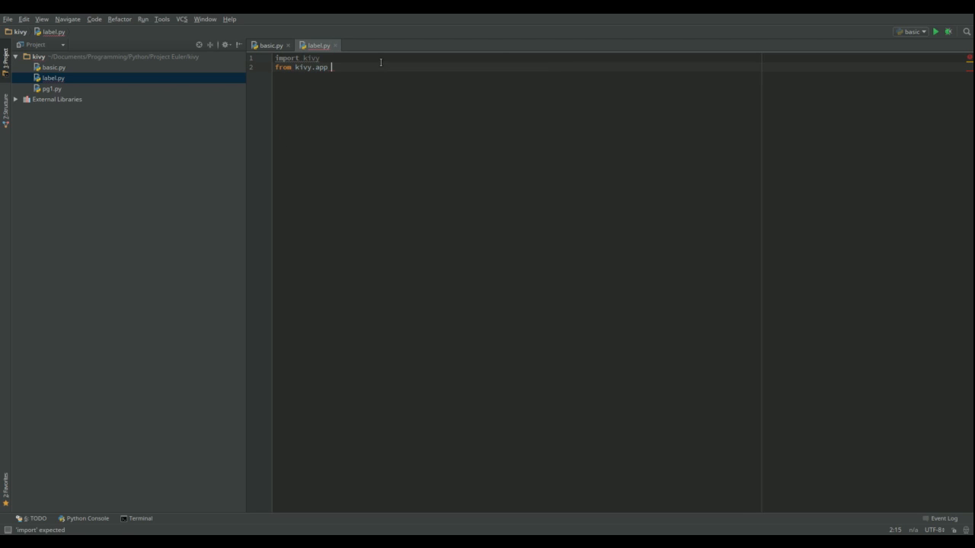
text(import A)
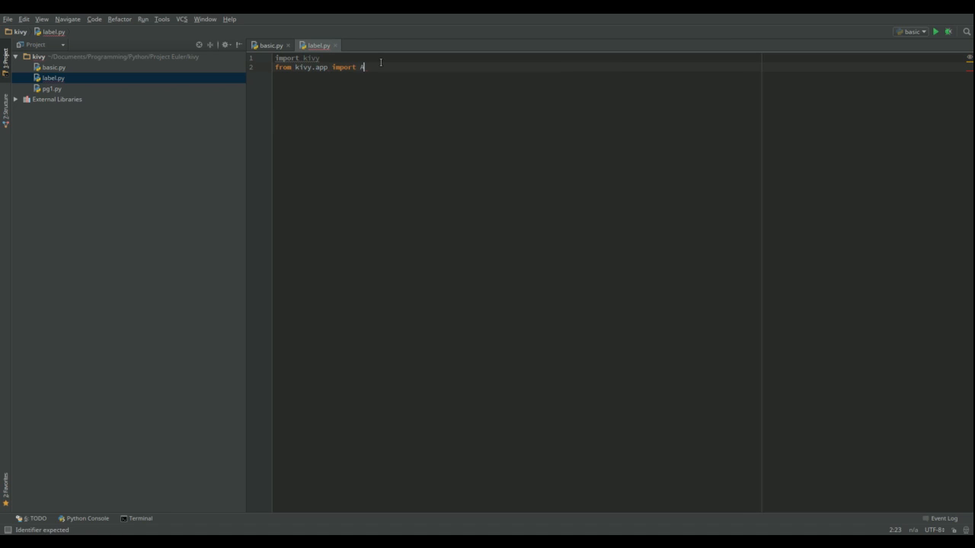
text(pp)
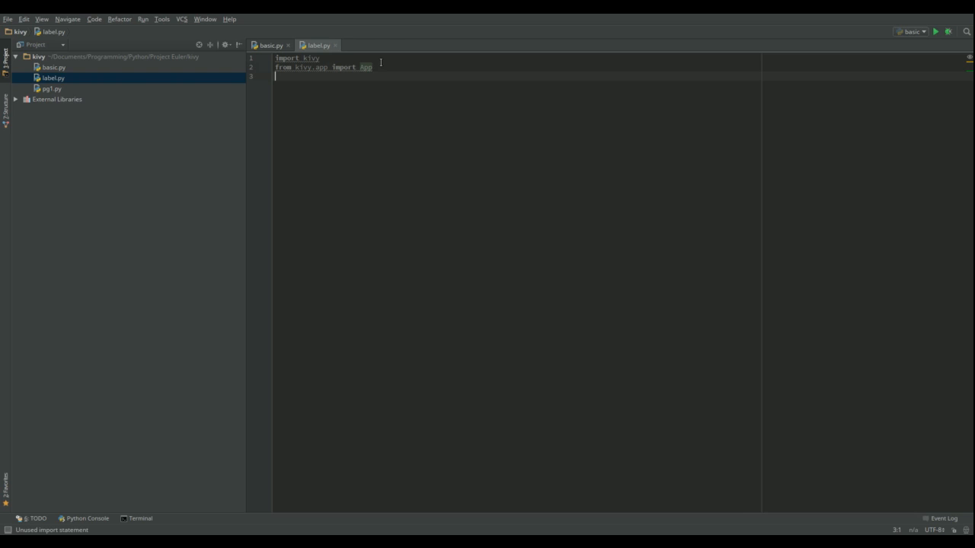
Add 'from kivy.uix.label import Label' and start a fresh line below the imports.
text(from)
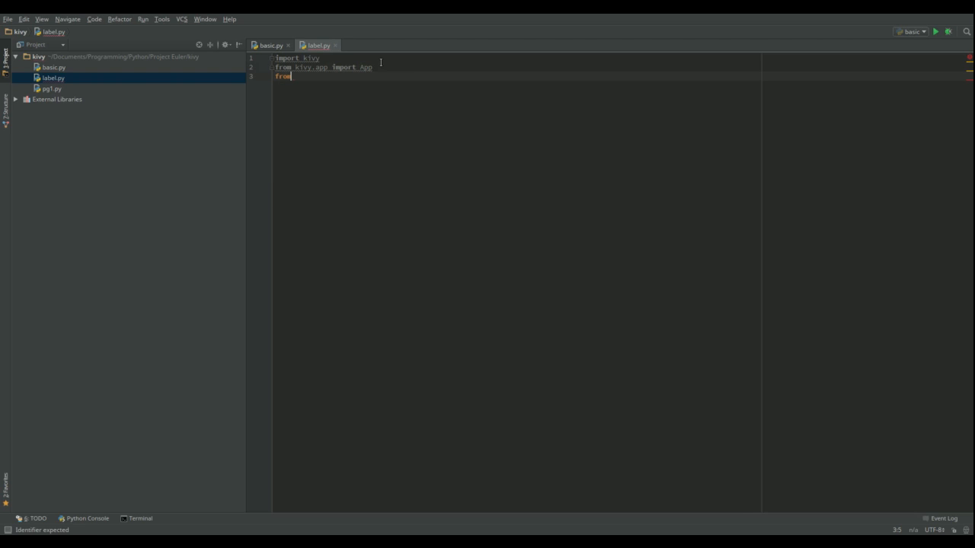
text(kivy)
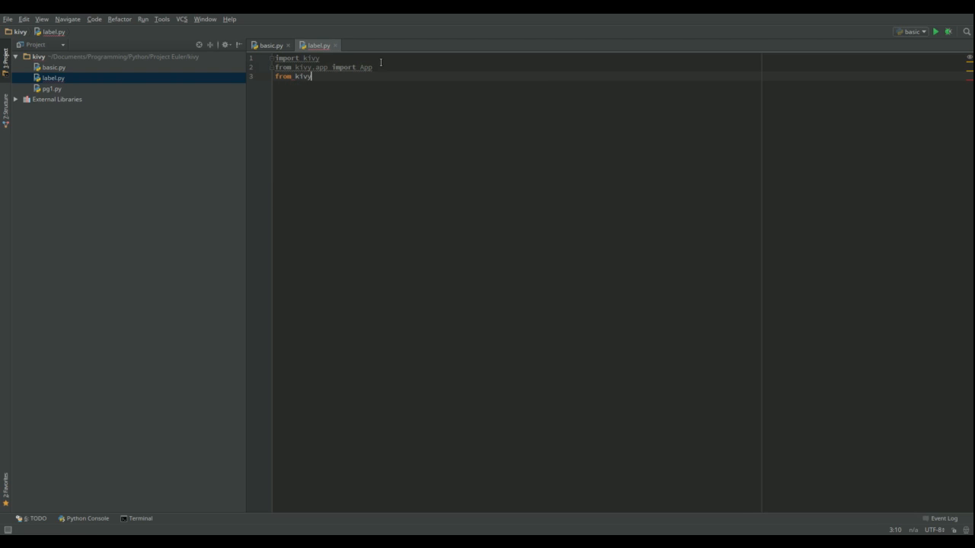
text(.uix)
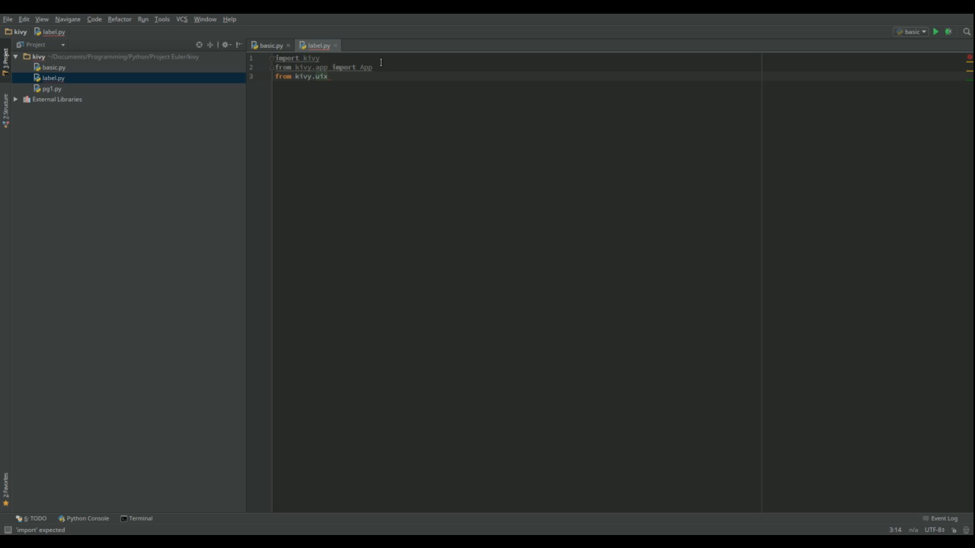
text(.label import)
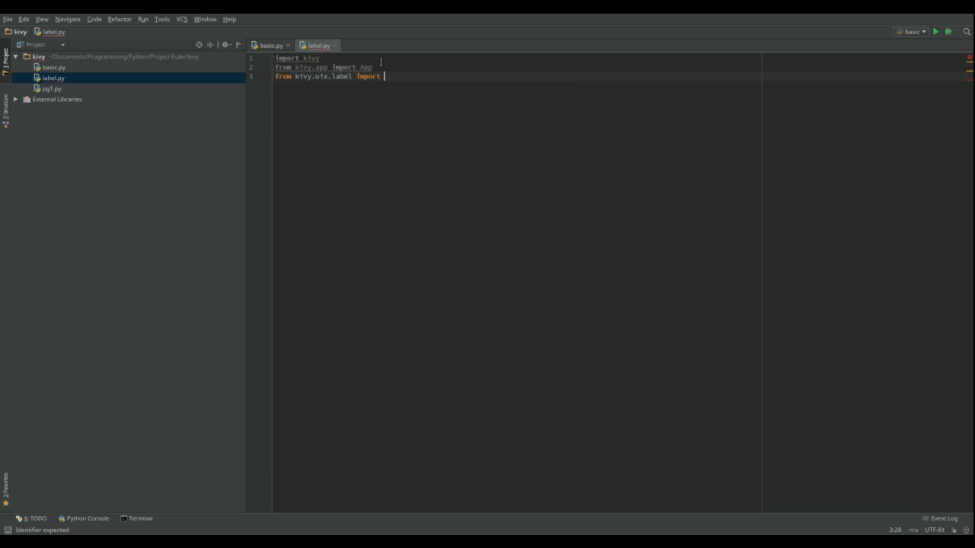
text(Label)
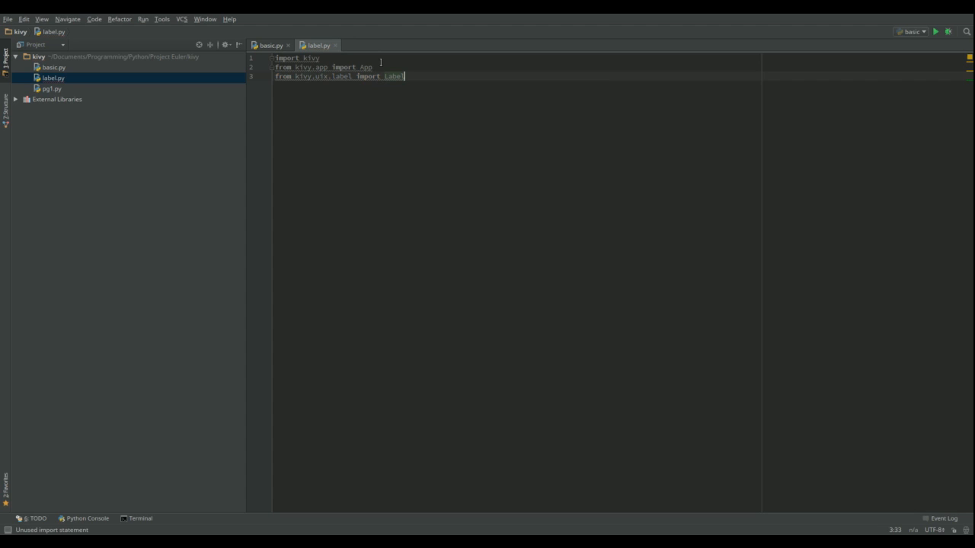
key(Return)
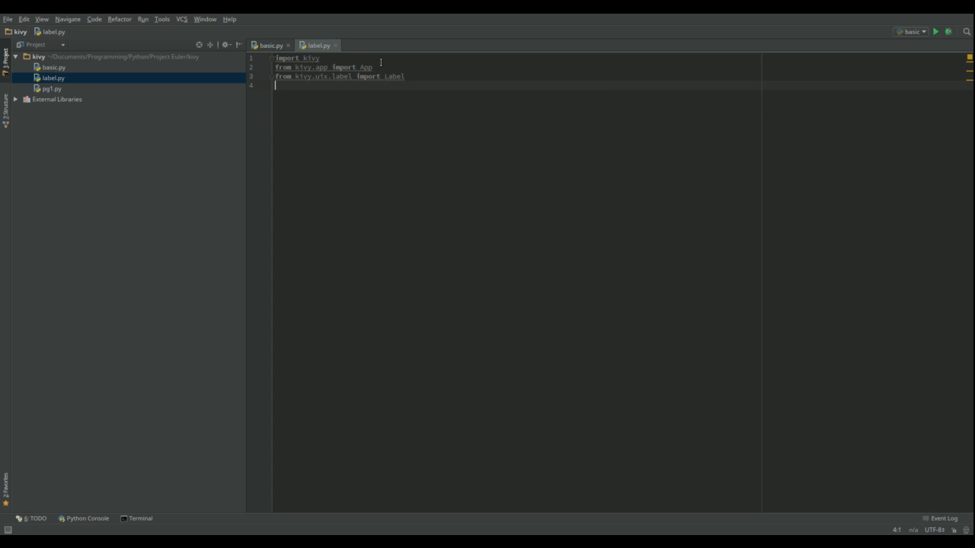
Add kivy.require('1.9.2') after the imports, leaving blank lines beneath it.
text(kivy.re)
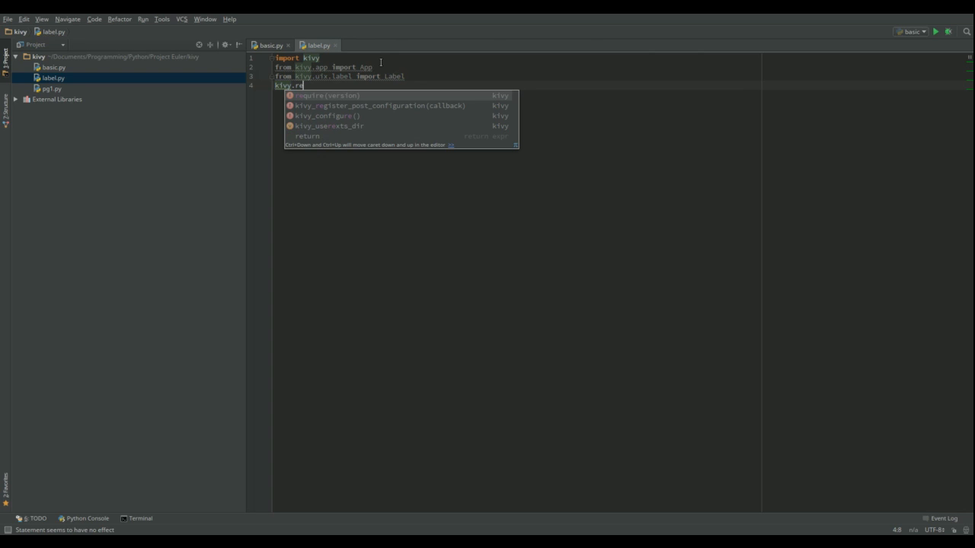
click(329, 94)
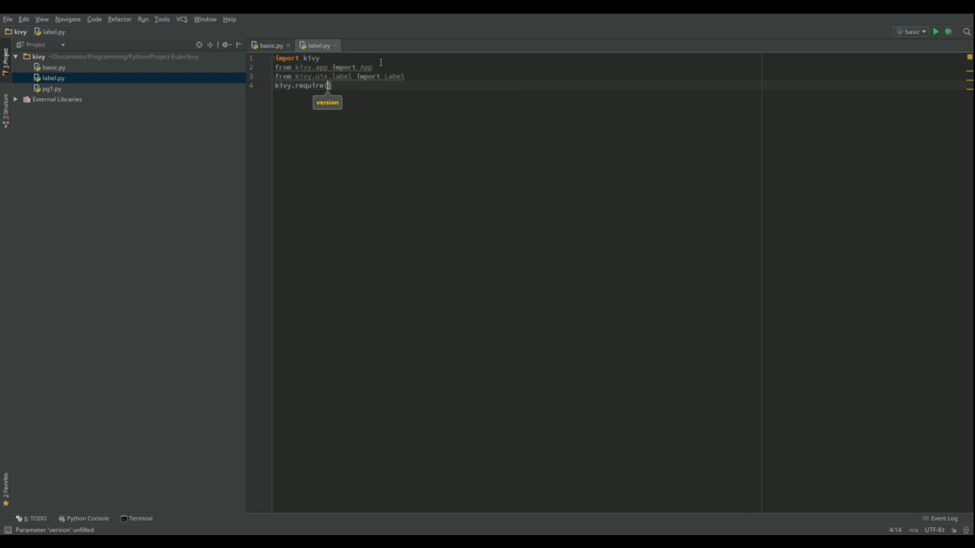
text(()
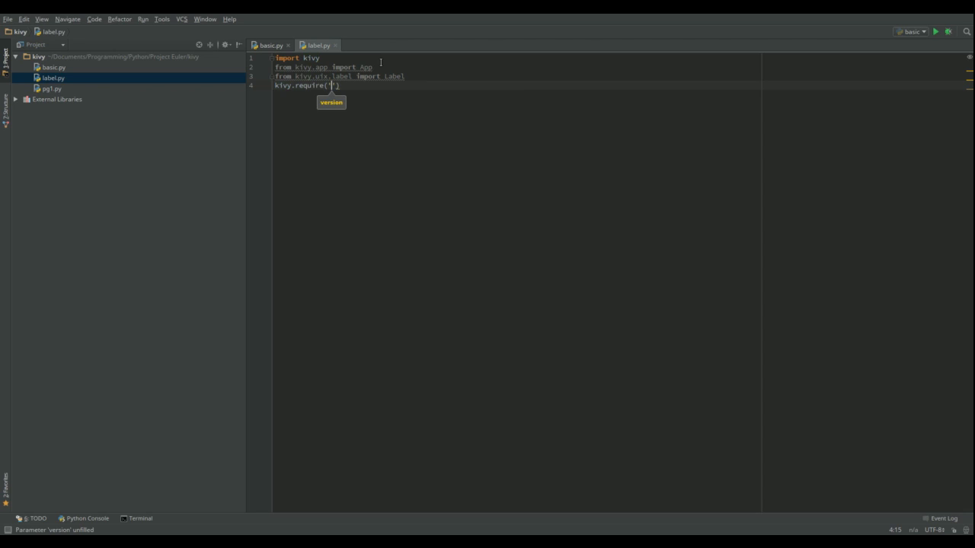
text(1.)
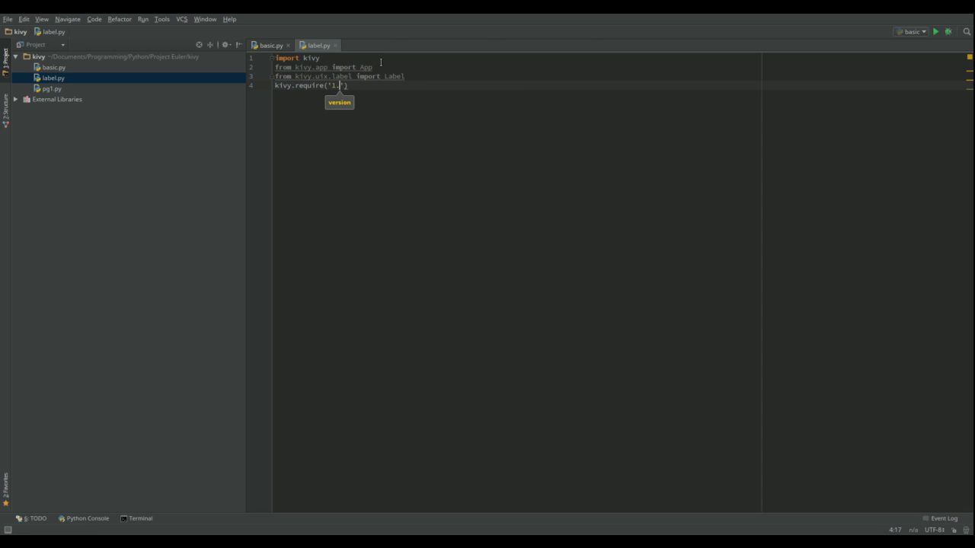
text(9.2)
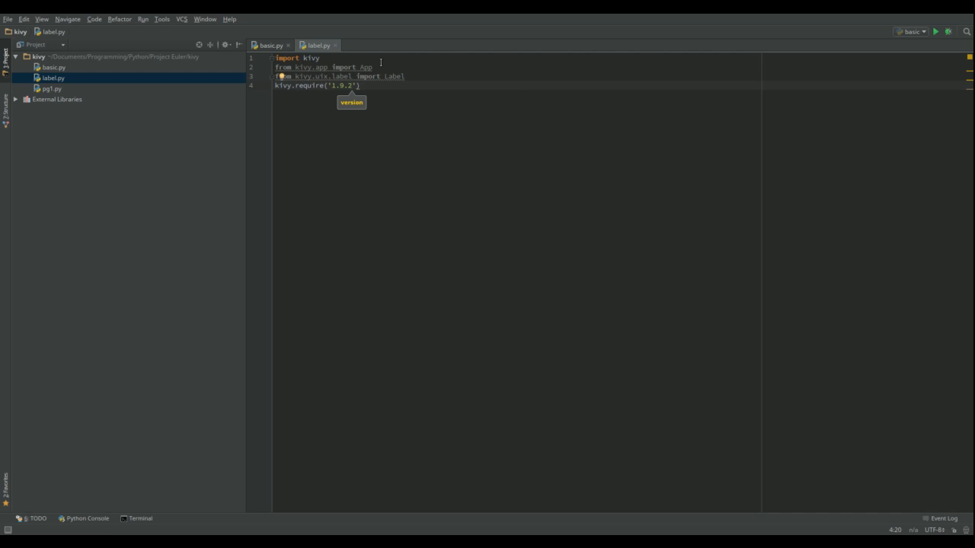
key(enter)
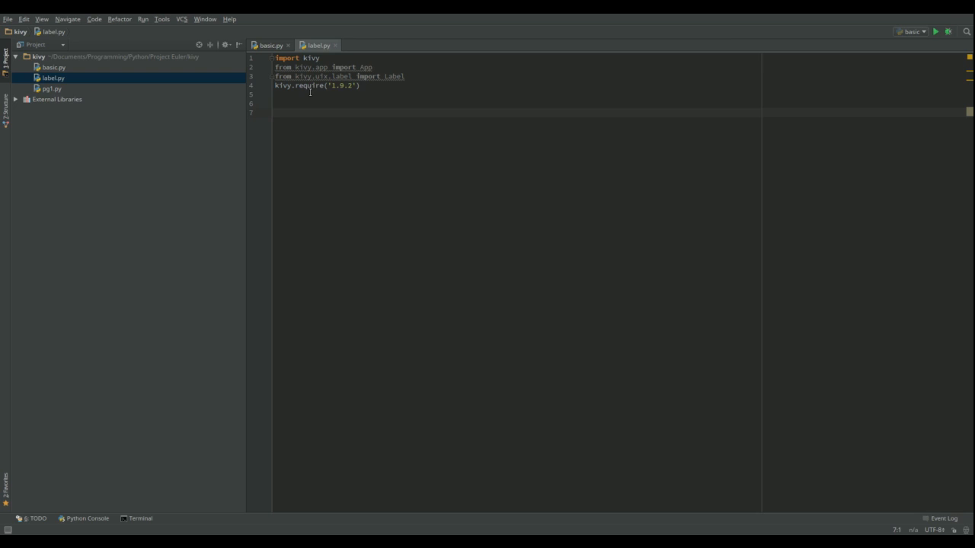
mouse_move(315, 192)
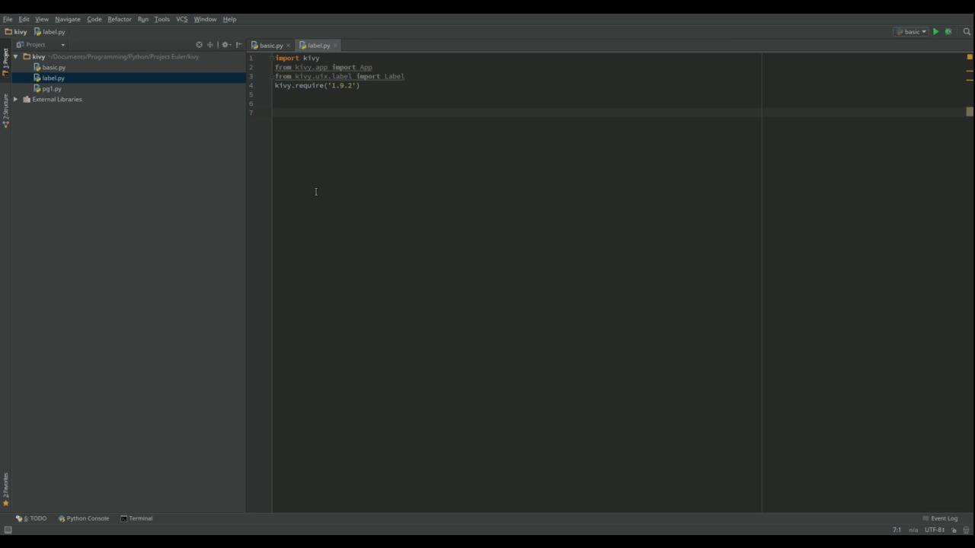
Define class MyWindowApp(App) with a build(self) method header.
text(class)
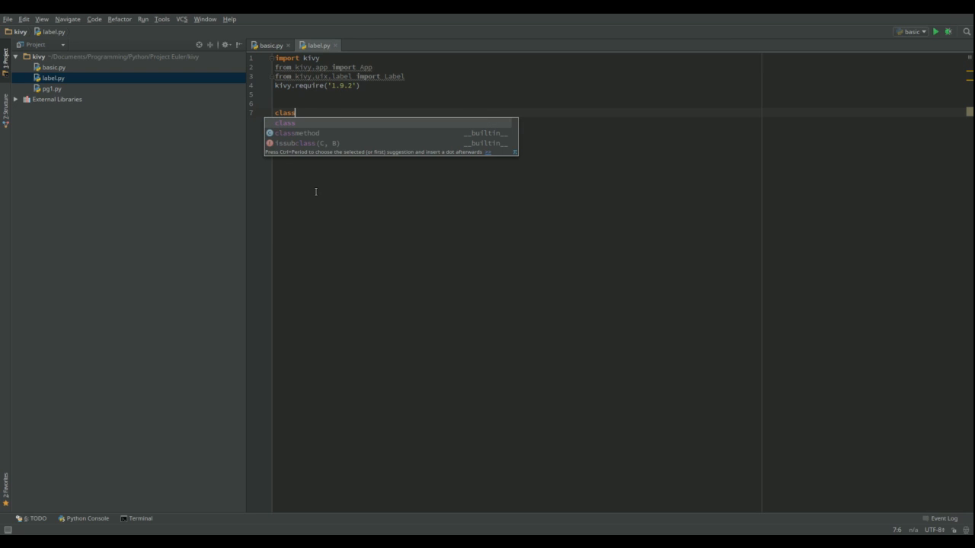
text(My)
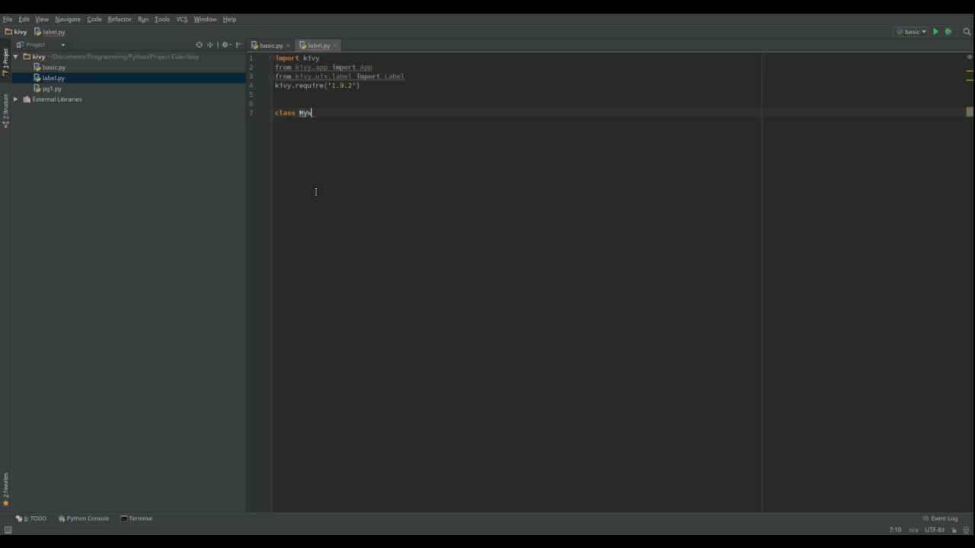
text(Window)
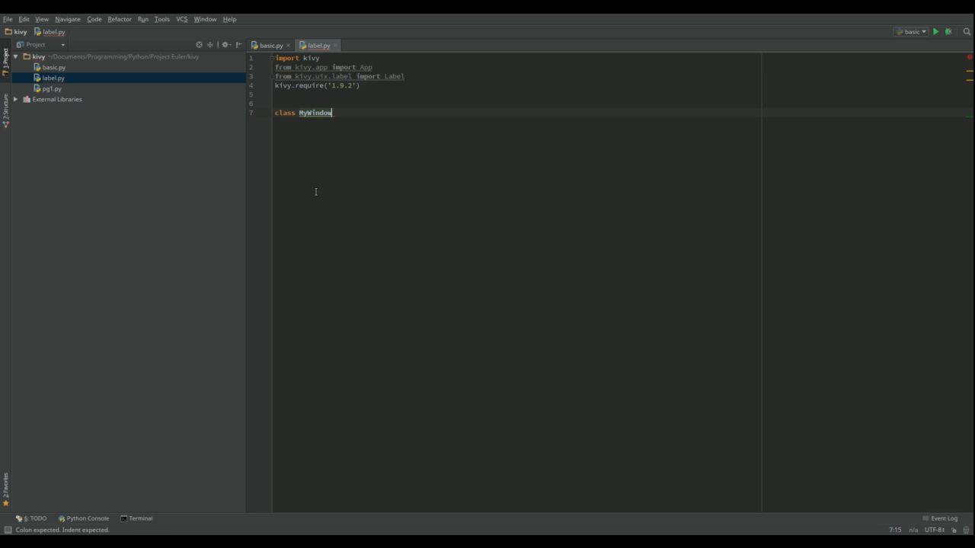
text(App)
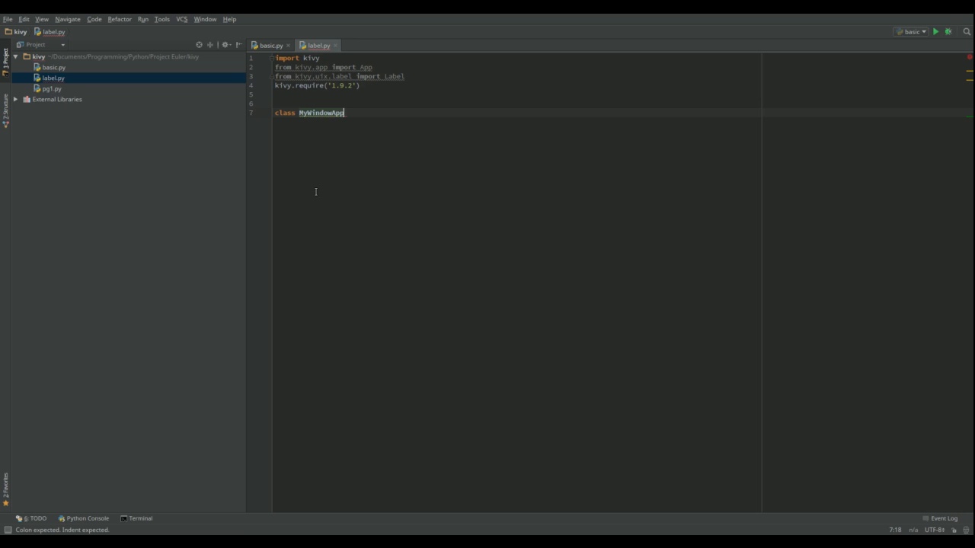
text(()
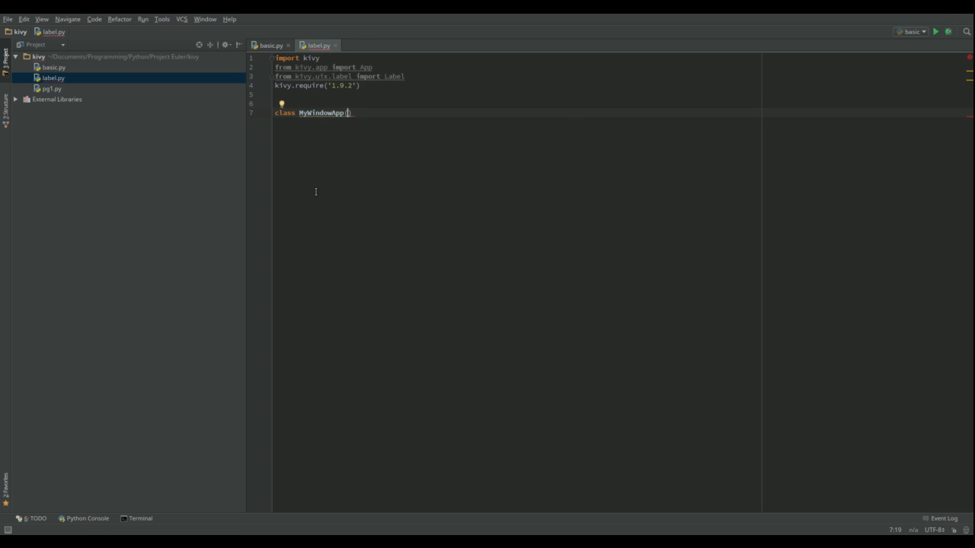
text(App))
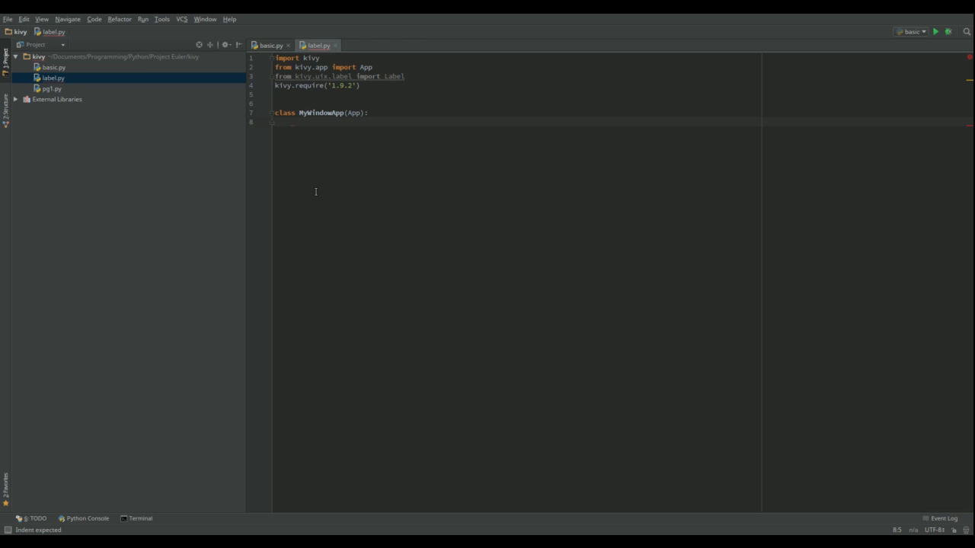
text(def)
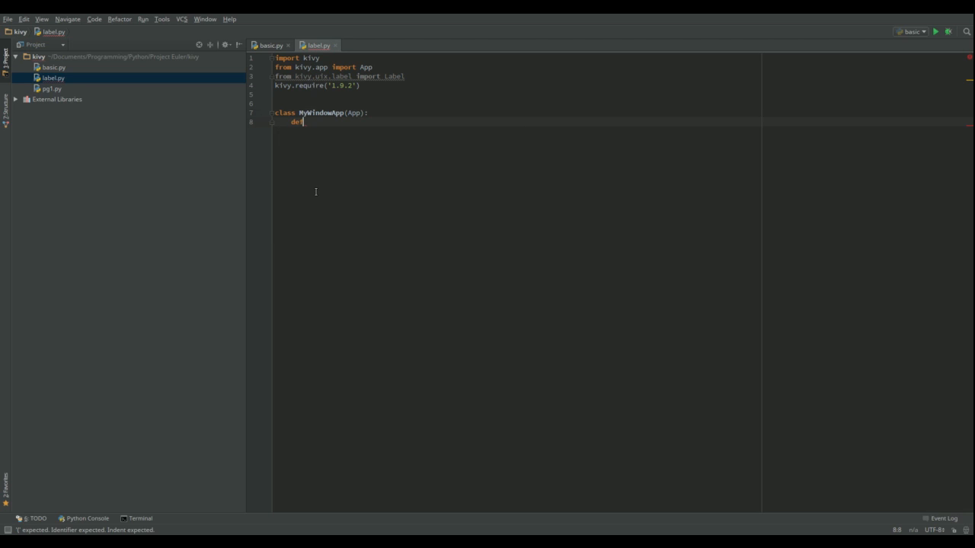
text(build)
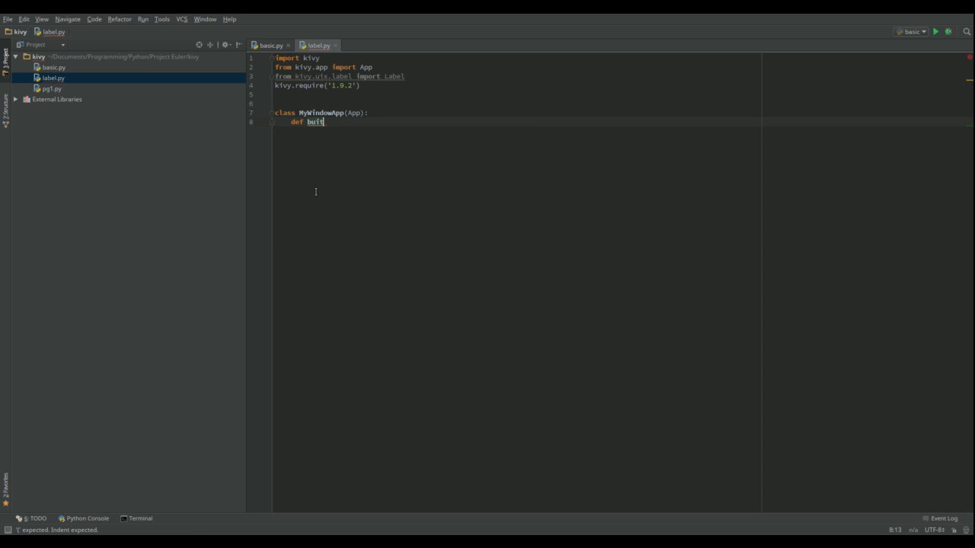
text(d(self):)
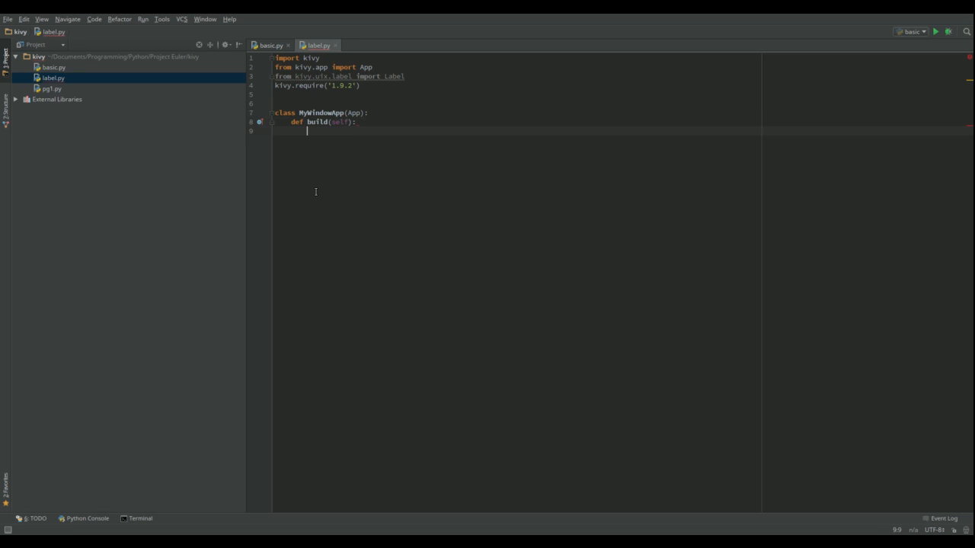
In build, create lbl = Label(text='Hello World!') and return it, ending with new lines below.
text(lbl)
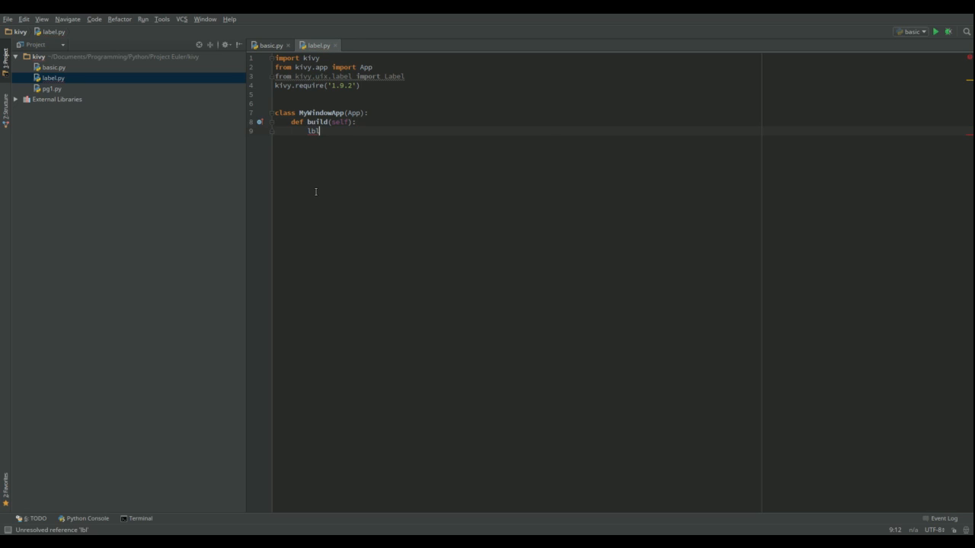
text(=)
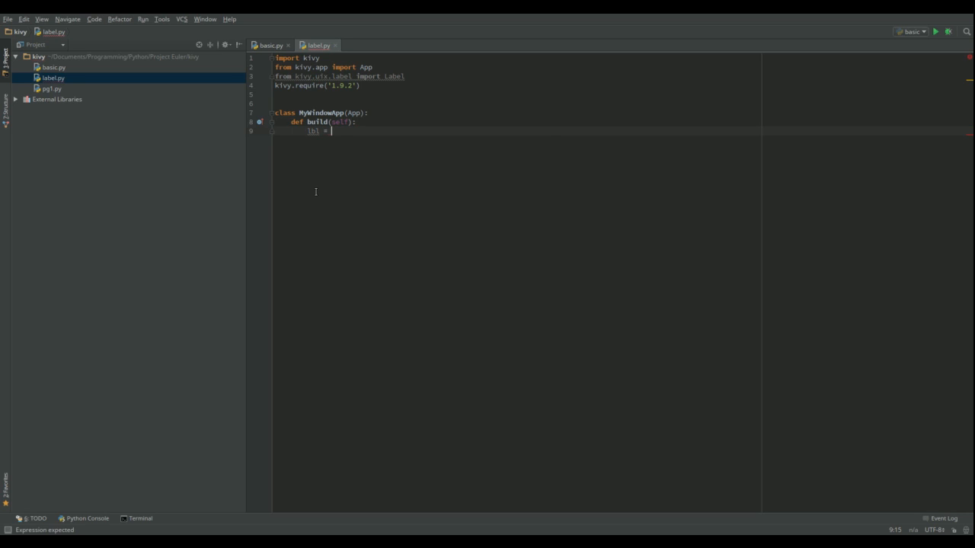
text(Label)
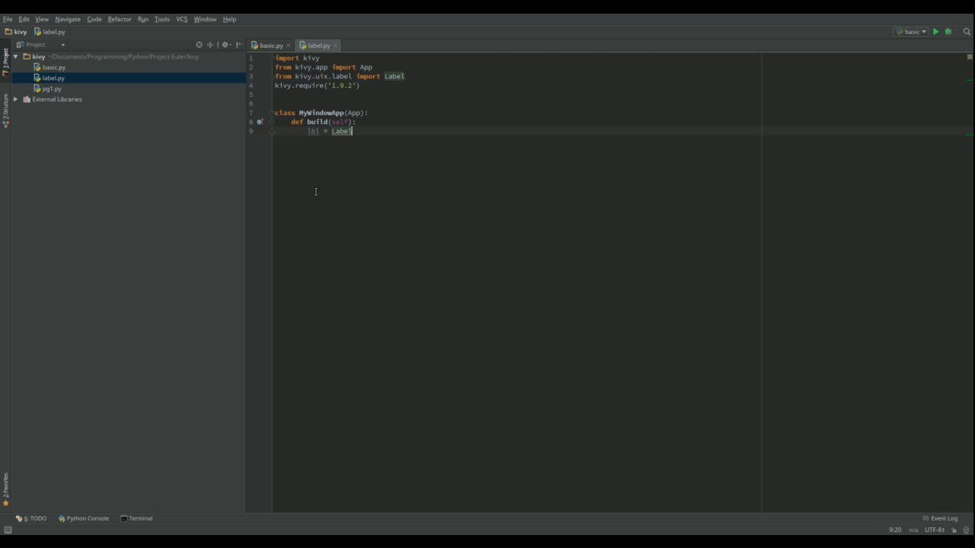
text(())
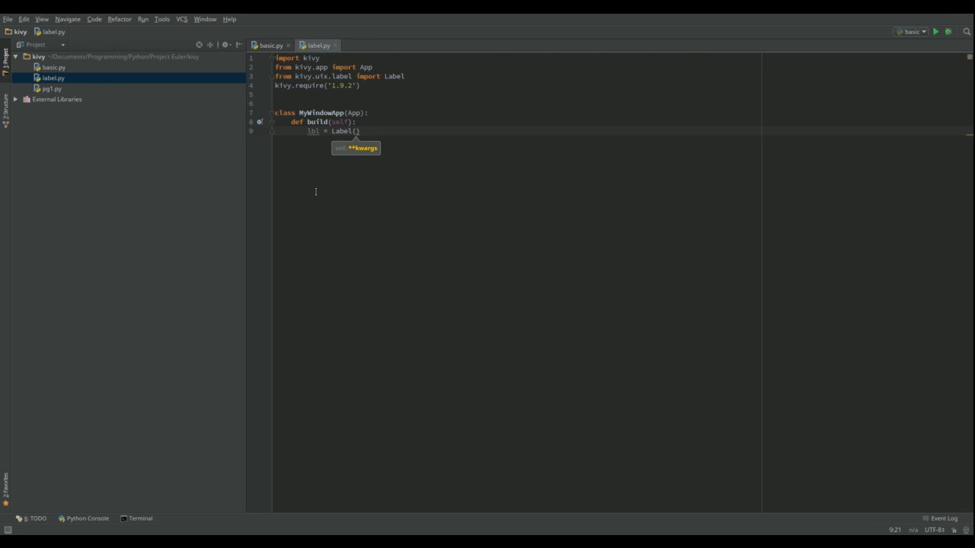
text(te)
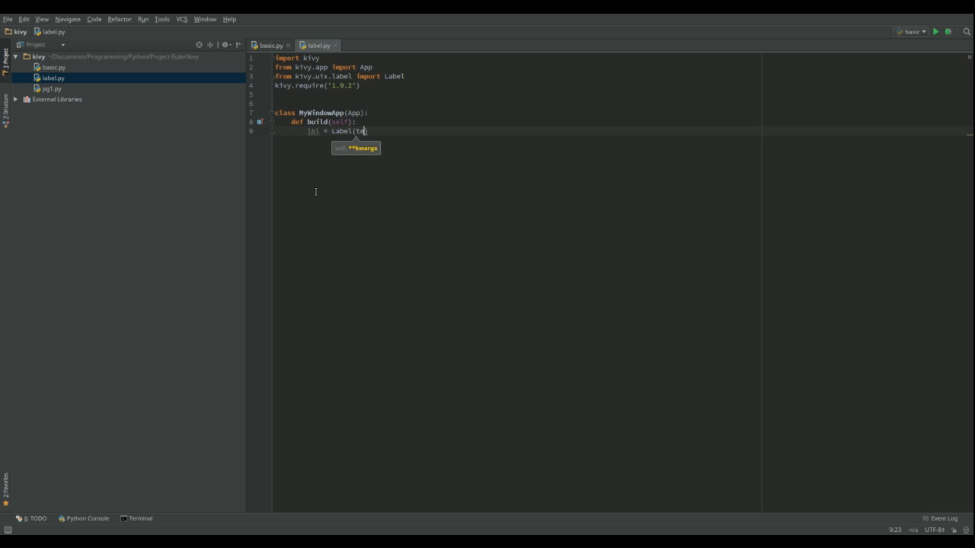
text(xt=')
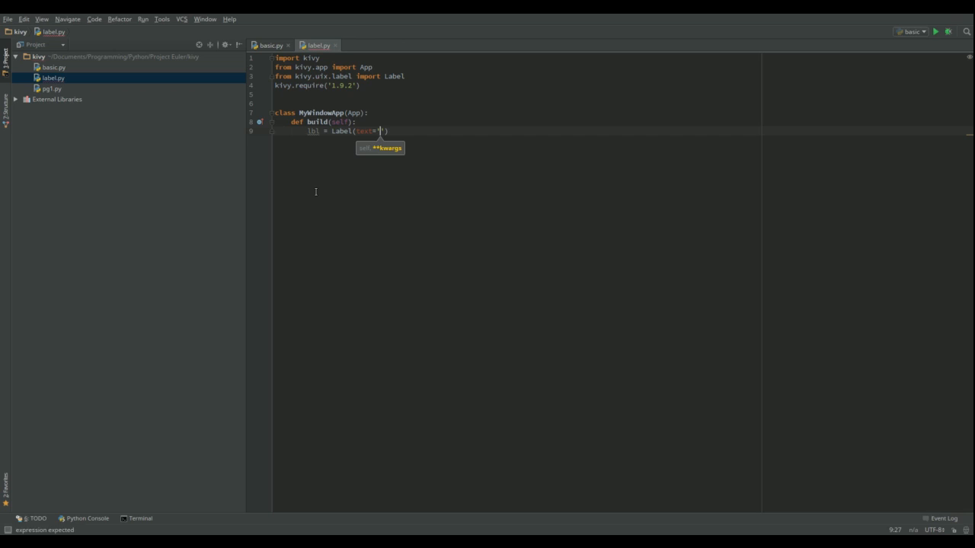
text(Hello W)
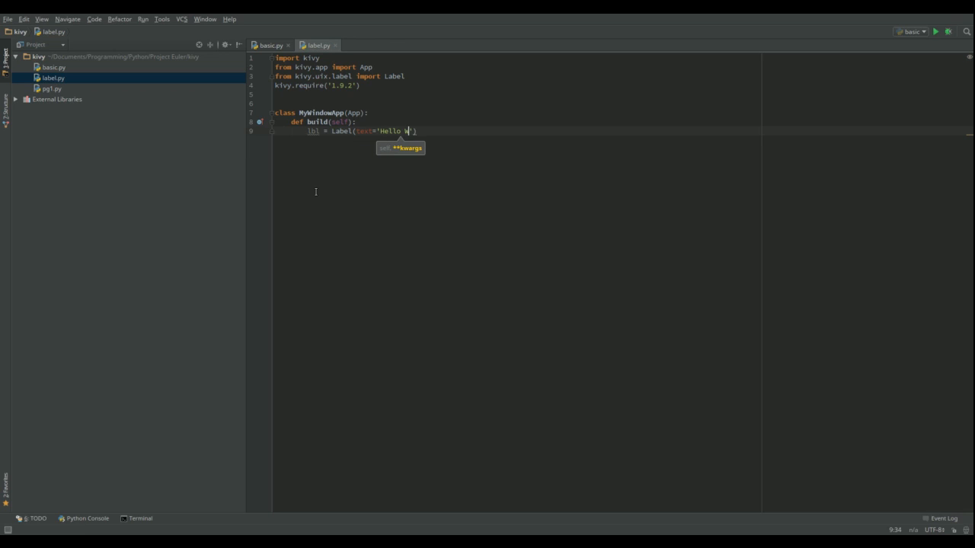
text(orld!)
text(return lbl)
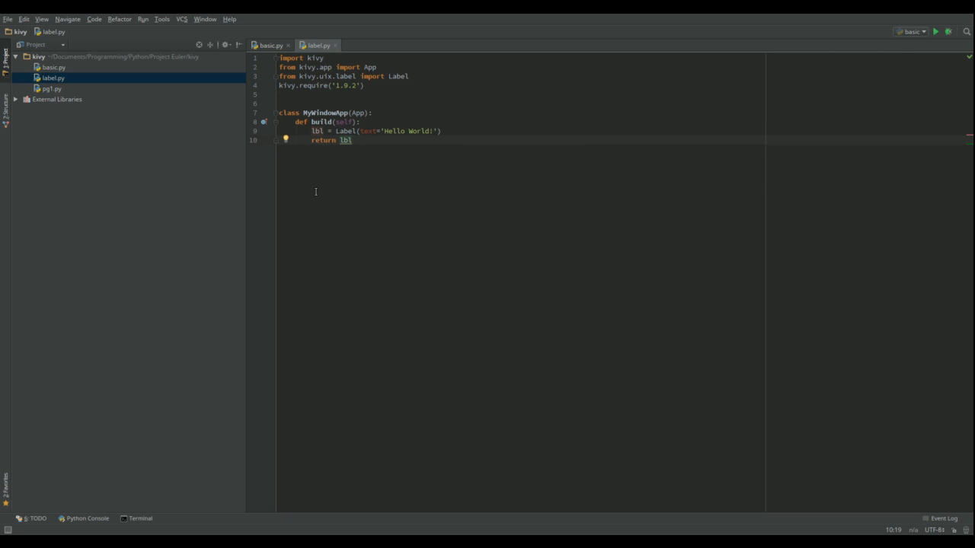
key(enter)
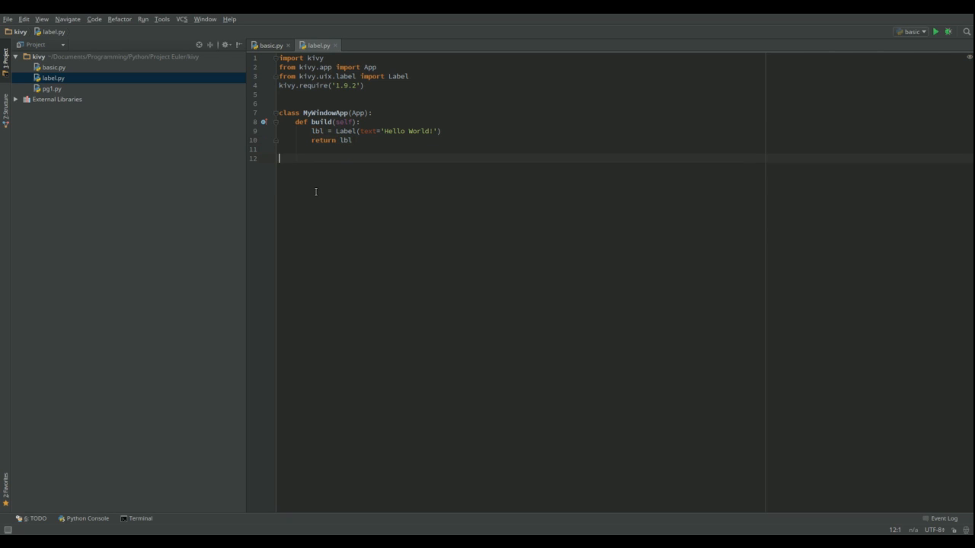
At module level write window = MyWindowApp() followed by window.run().
text(win)
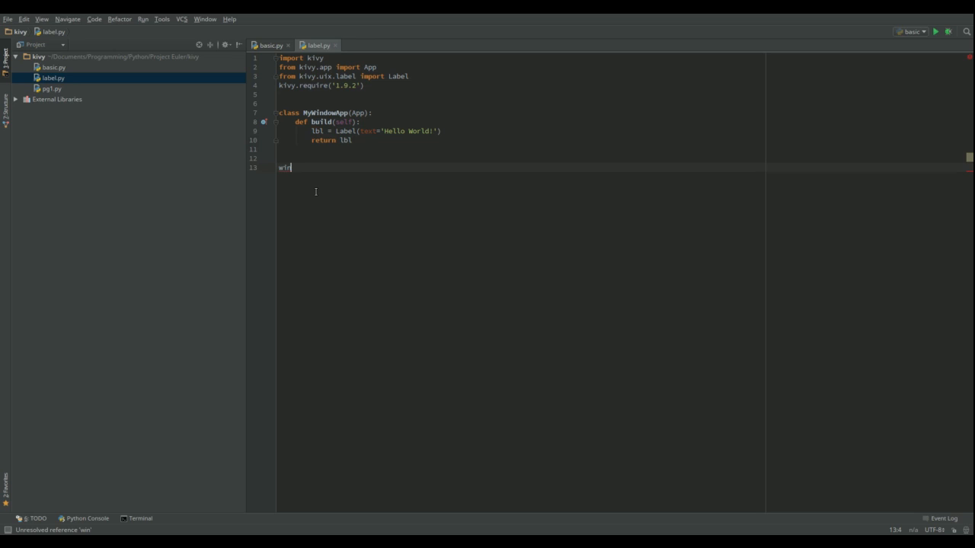
text(dow)
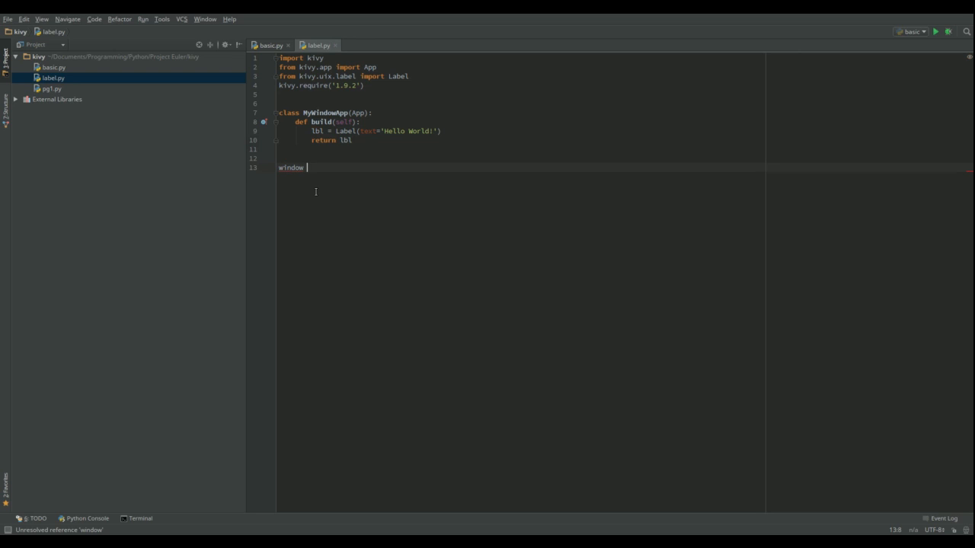
text(= MyWindowApp()
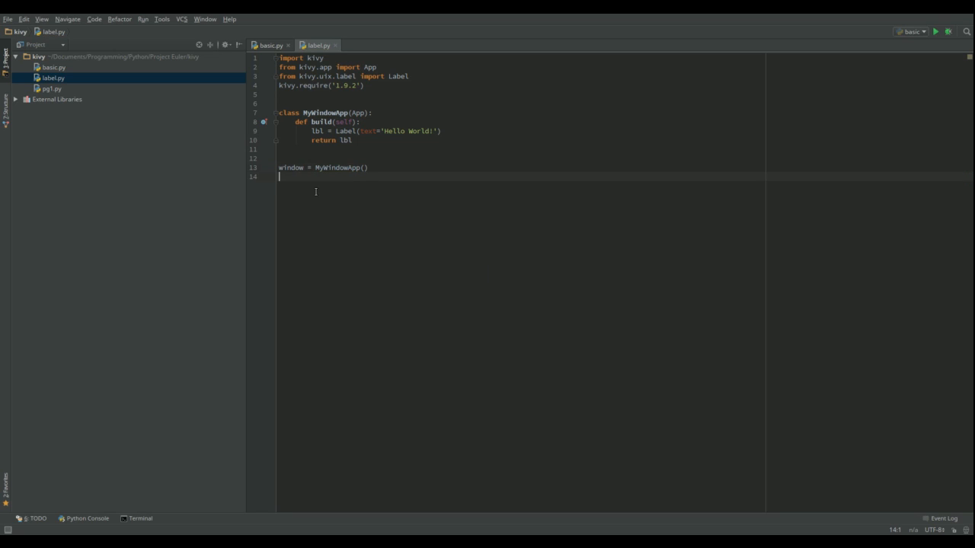
text(window.)
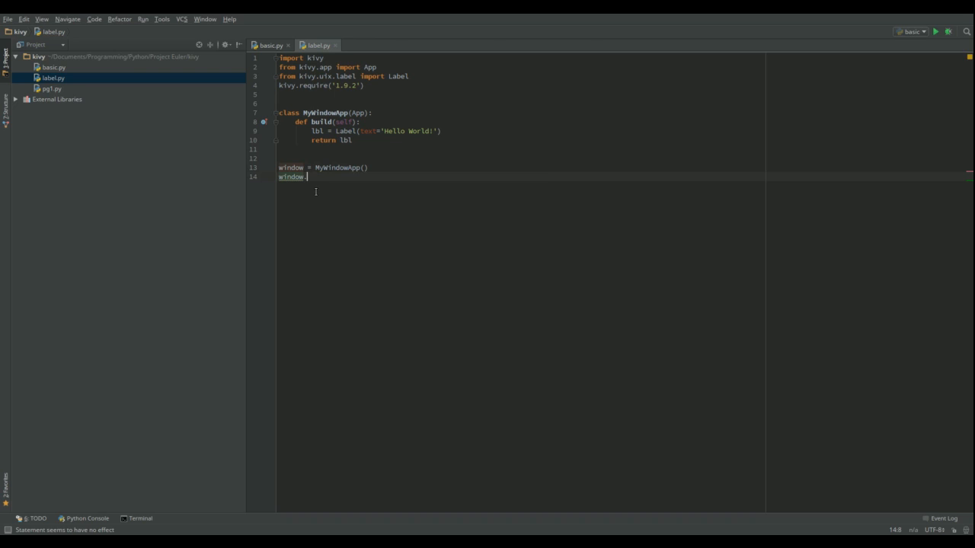
text(run()
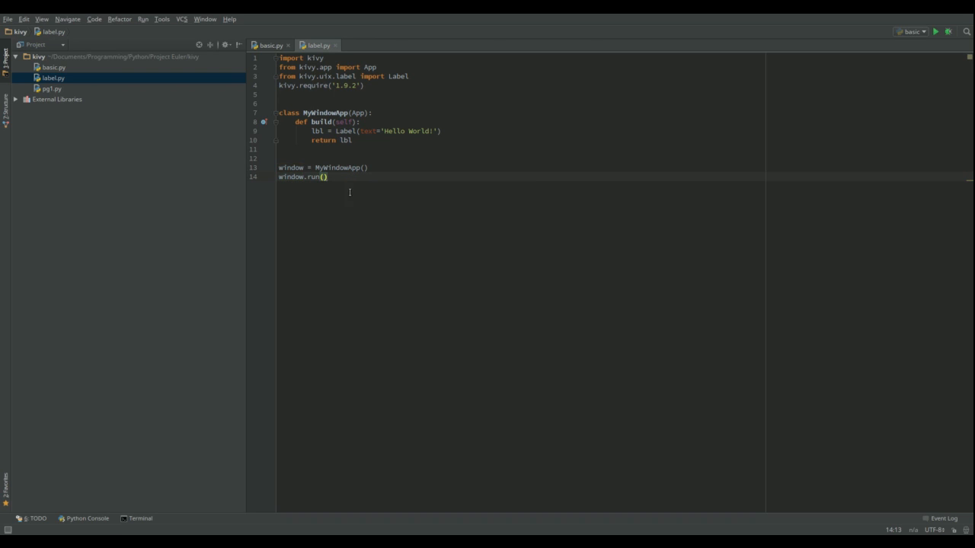
click(283, 167)
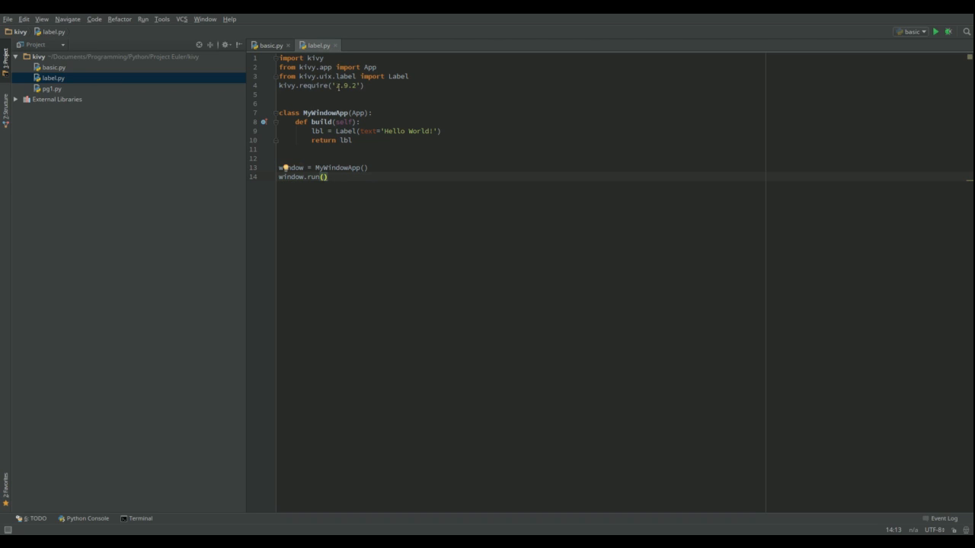
mouse_move(341, 91)
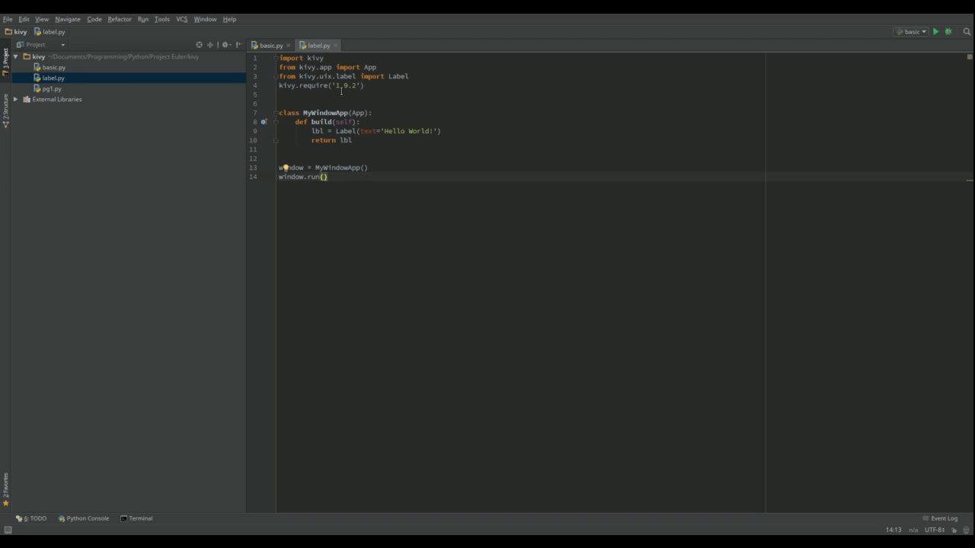
mouse_move(841, 54)
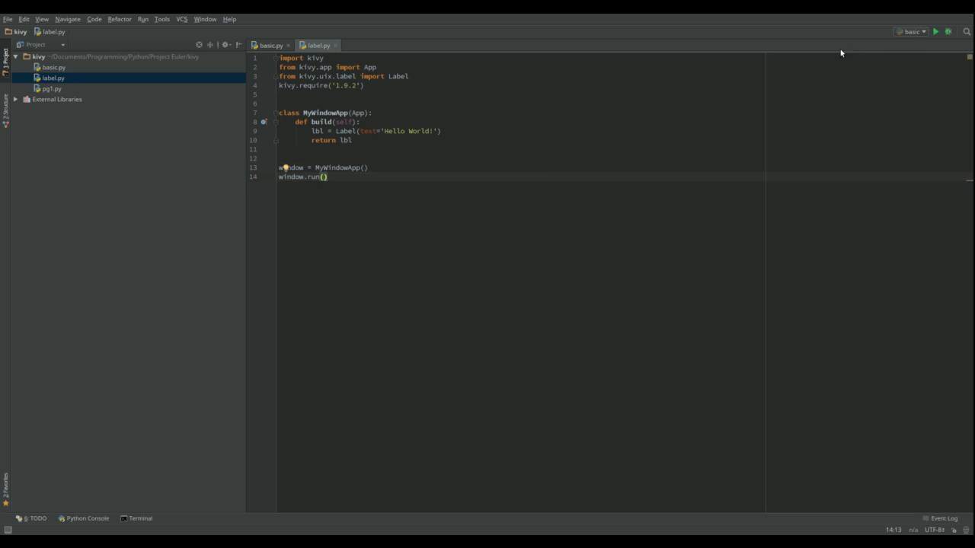
mouse_move(146, 18)
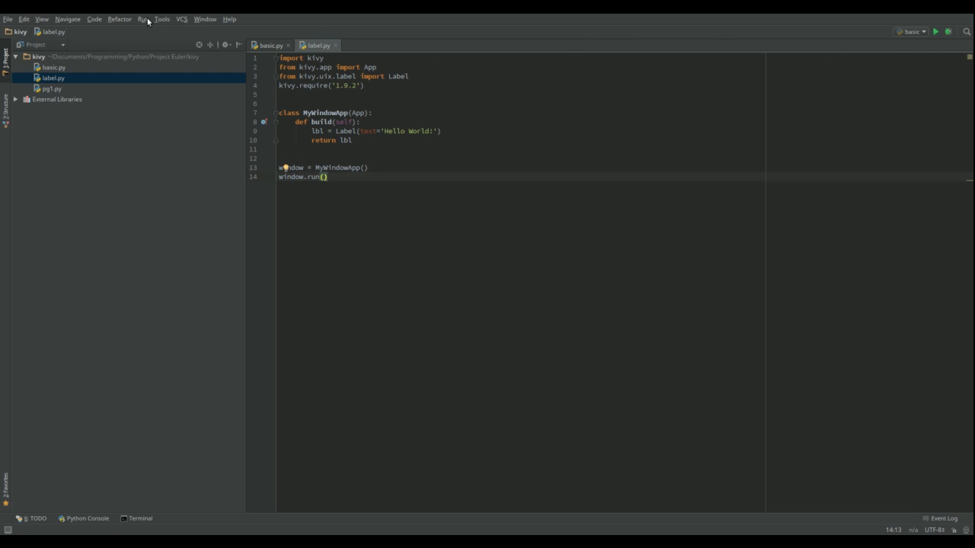
Run the label configuration so the MyWindow window opens showing 'Hello World!'.
click(143, 18)
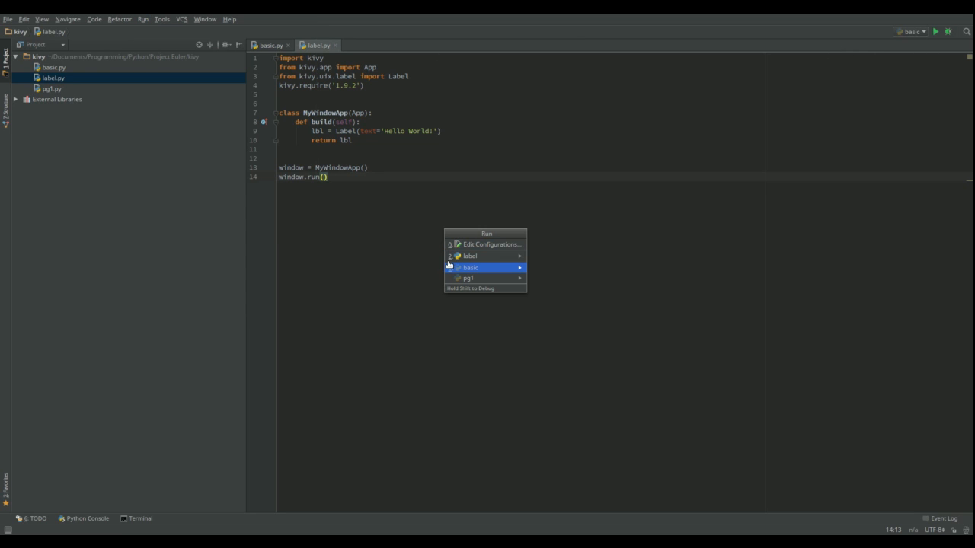
click(469, 255)
text(1)
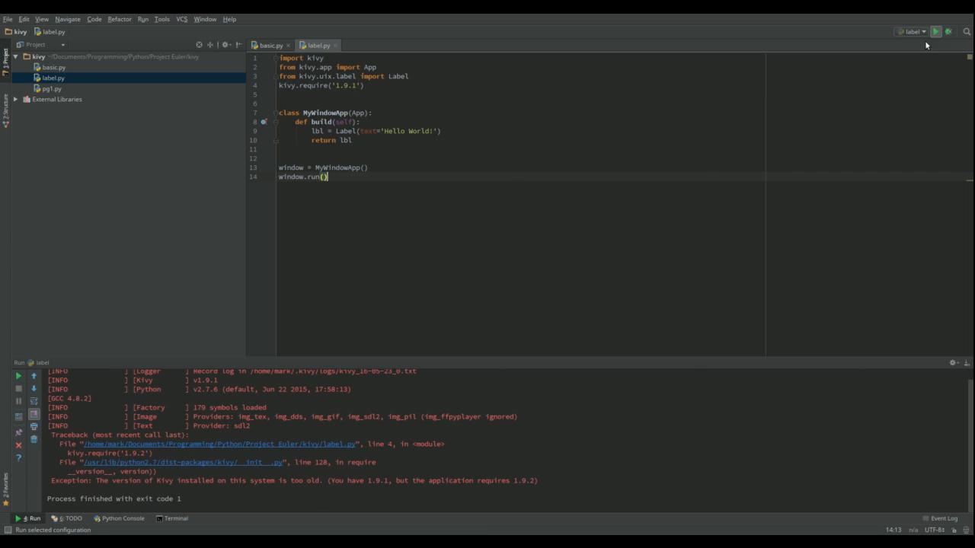
click(935, 30)
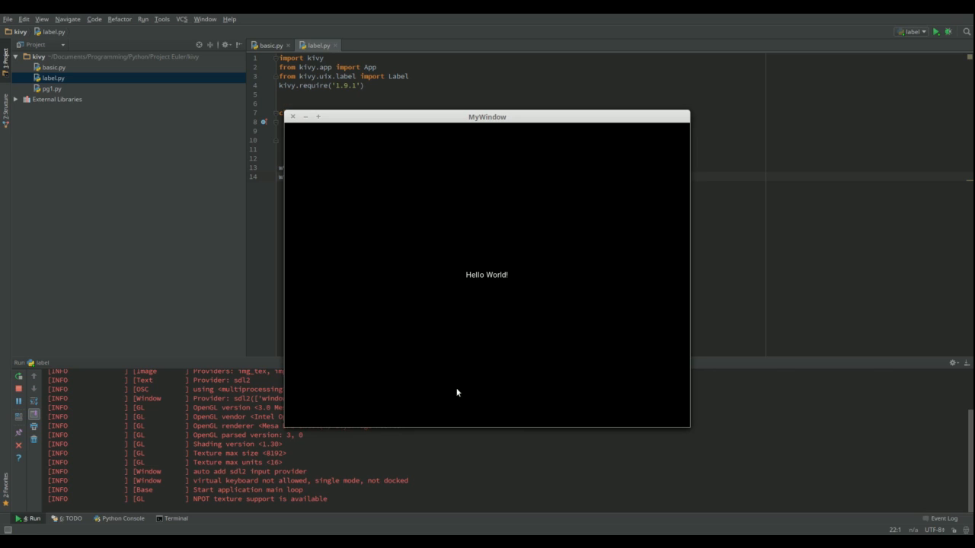
Drag MyWindow's corner to shrink it, then make it taller, keeping 'Hello World!' centred.
drag(688, 430, 534, 305)
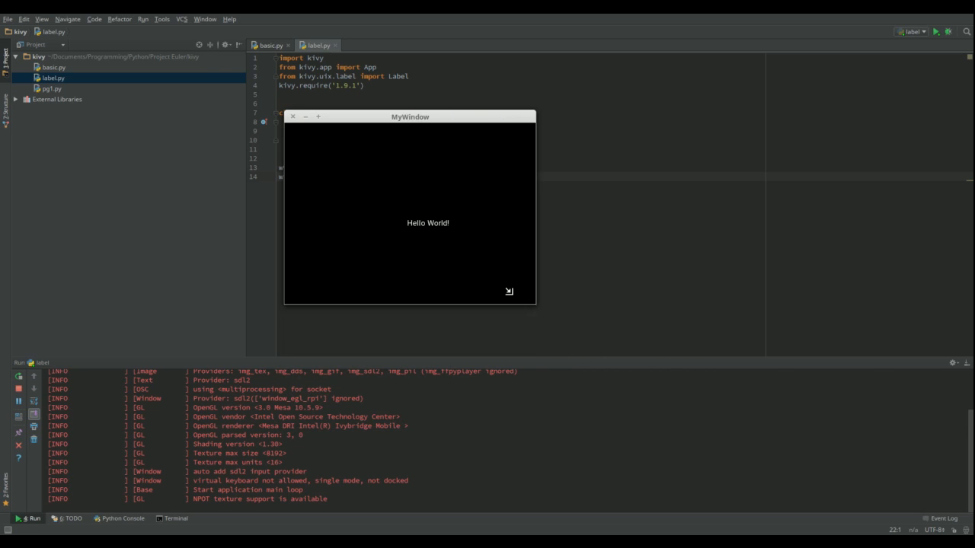
drag(508, 291, 502, 378)
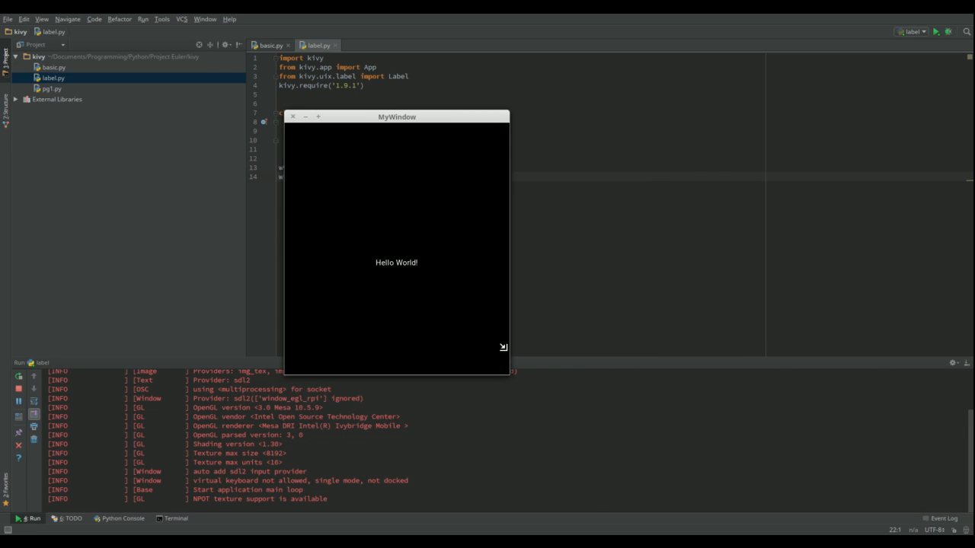